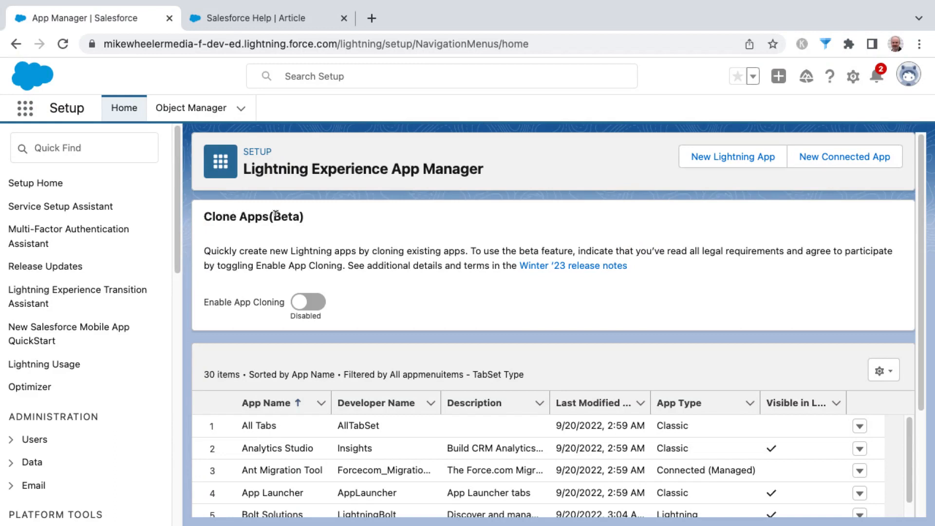
mouse_move(428, 168)
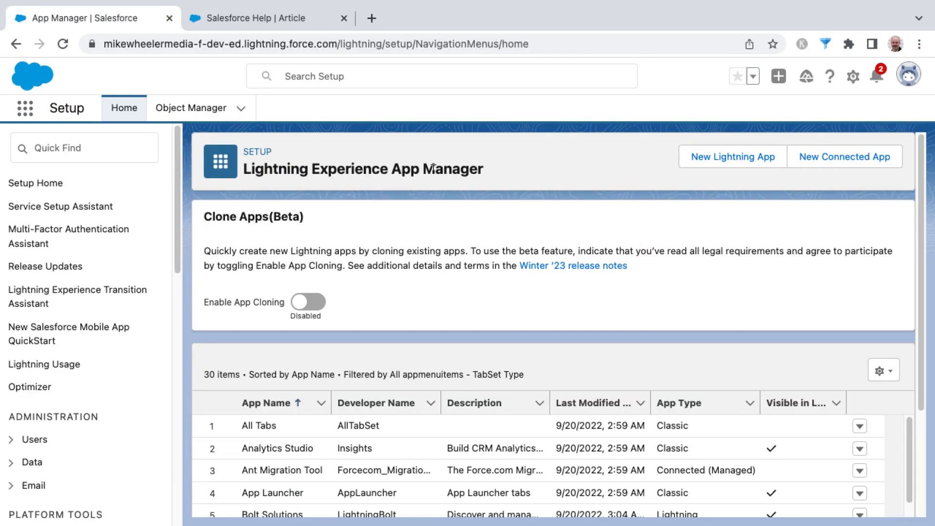
Switch the Enable App Cloning toggle to Enabled and review the full 30-app list down to Workbench.
left_click(84, 147)
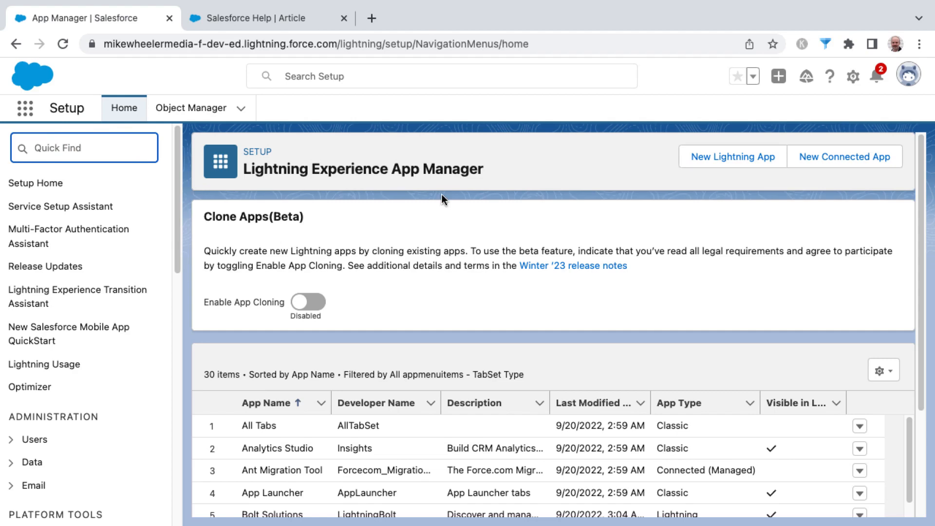
mouse_move(340, 291)
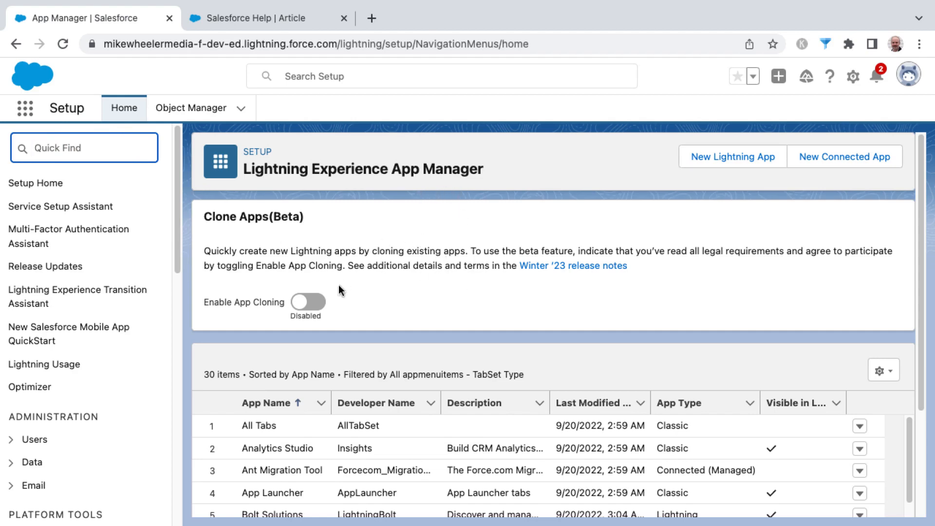
left_click(307, 302)
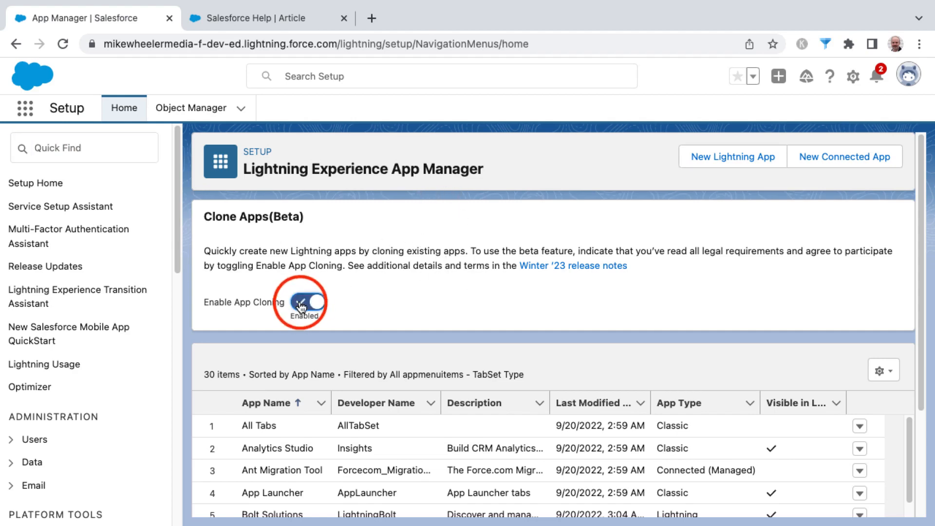
left_click(301, 299)
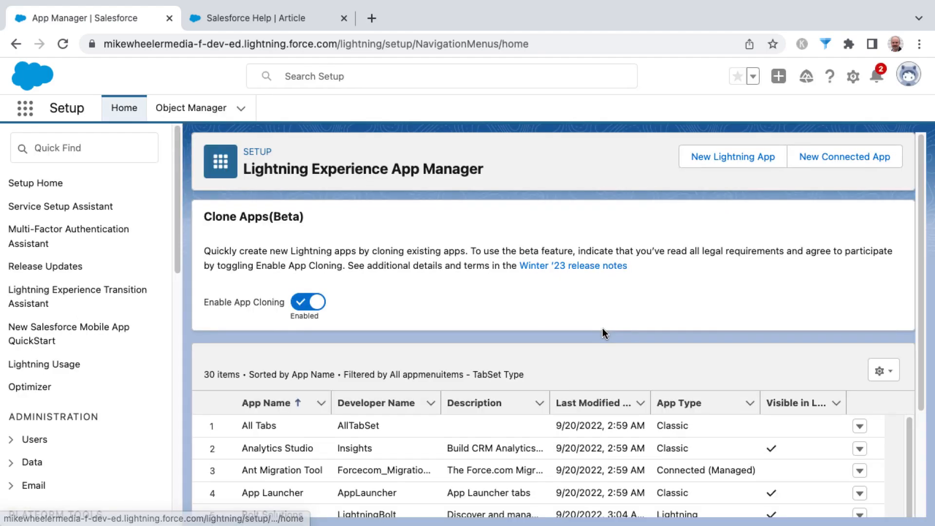
scroll("down", 3)
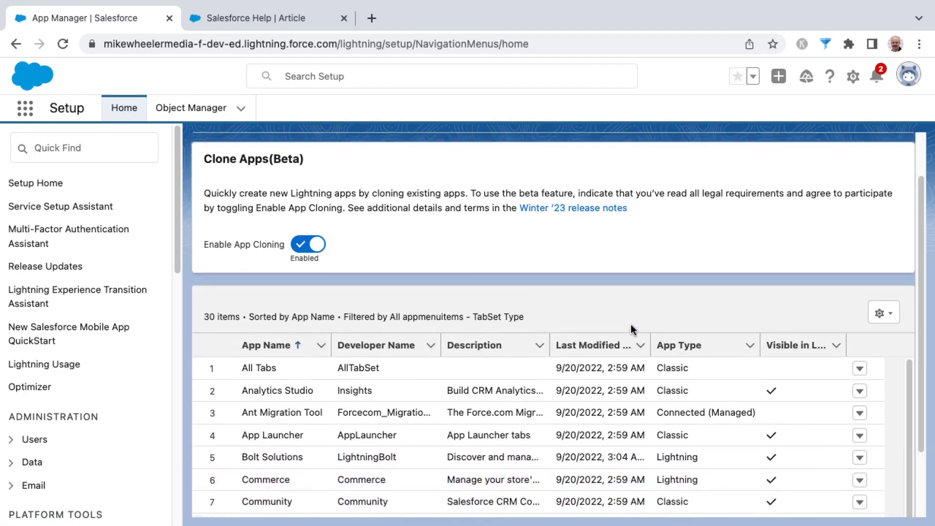
scroll("down", 3)
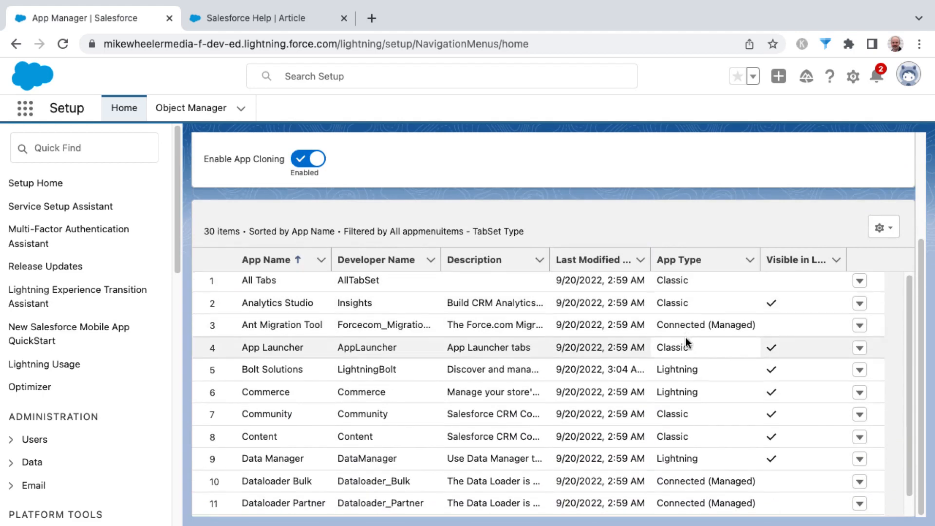
scroll("down", 3)
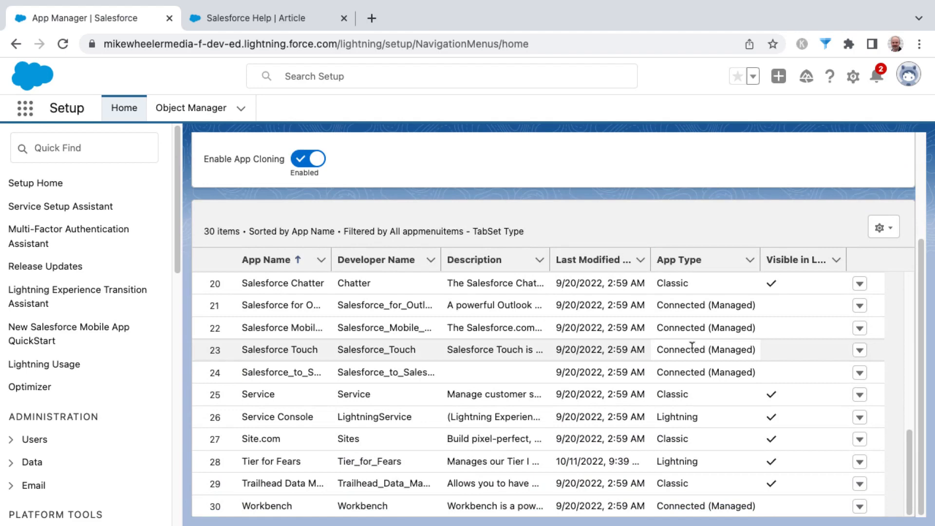
mouse_move(859, 400)
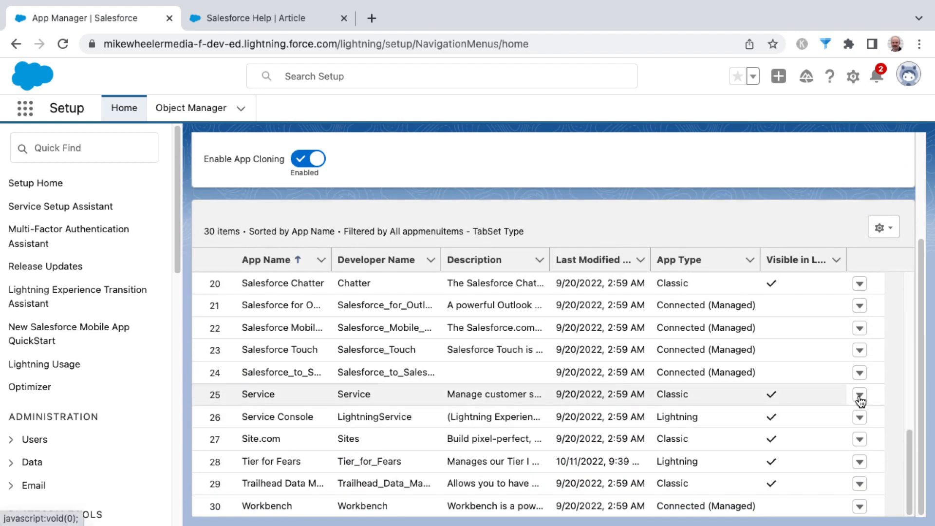
Show the Inventory Management row's actions offering Edit, Delete and Clone.
left_click(858, 395)
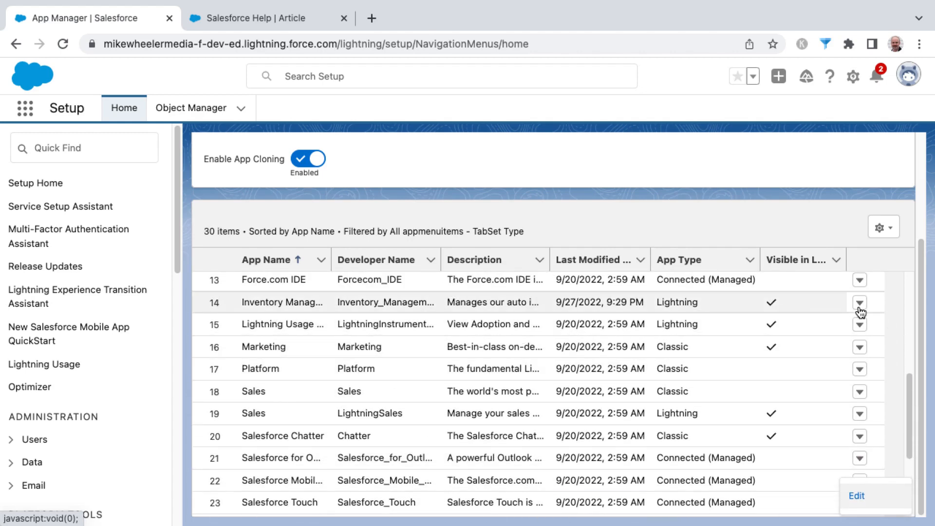
left_click(859, 302)
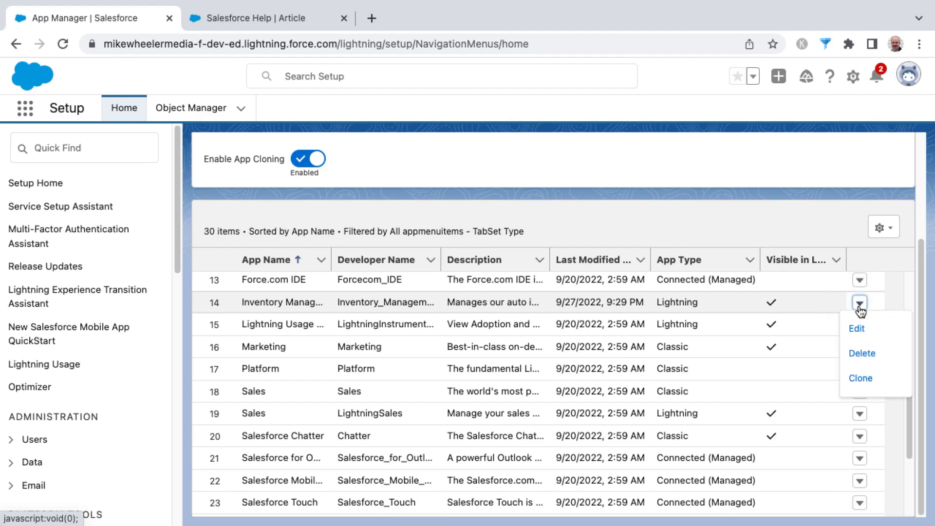
mouse_move(861, 353)
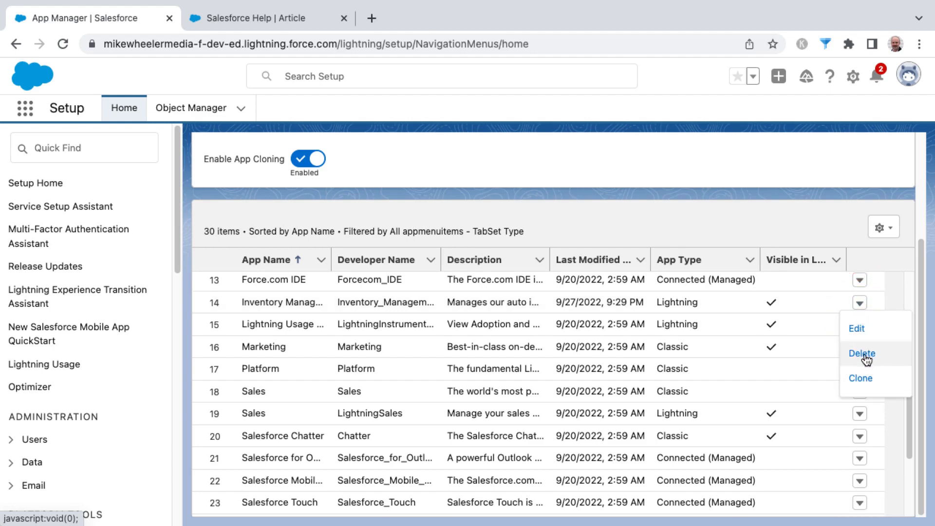
mouse_move(860, 377)
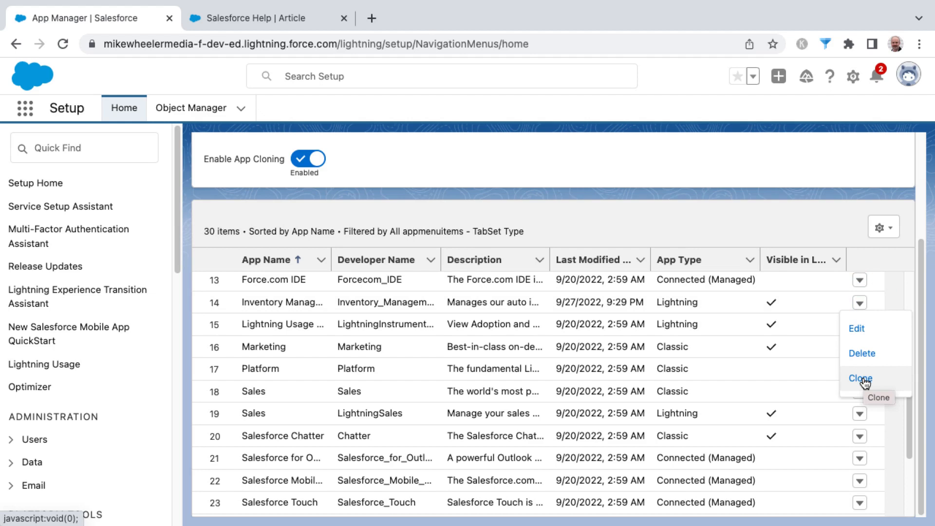
Choose Clone on Inventory Management, launching the clone wizard prefilled as Inventory Management_clone.
left_click(859, 378)
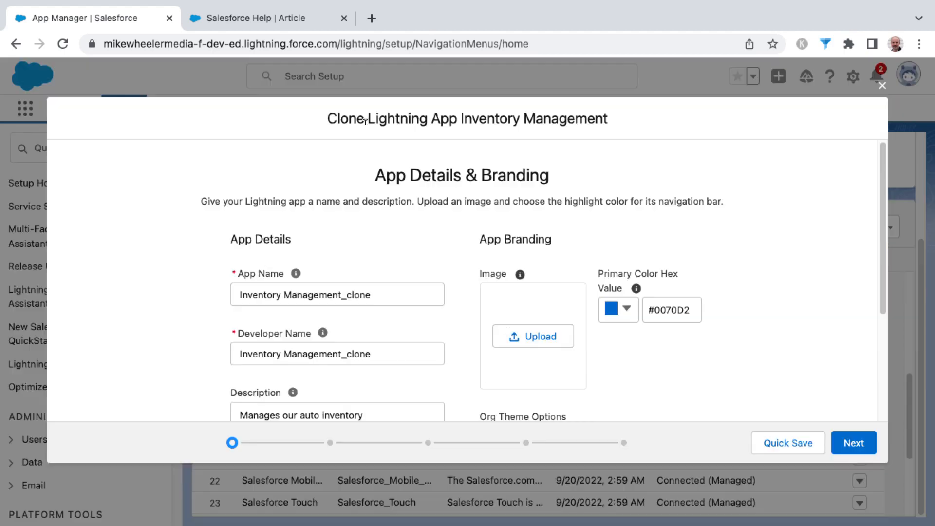
mouse_move(315, 444)
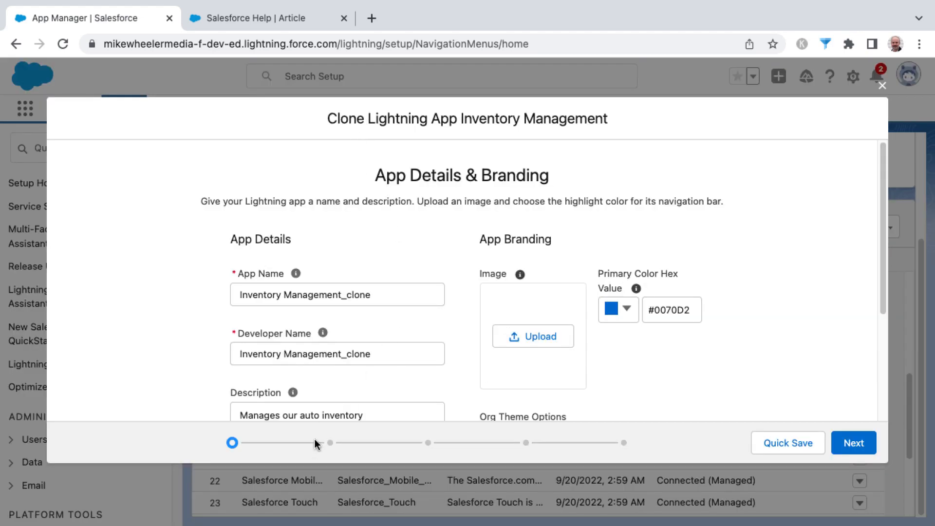
mouse_move(428, 442)
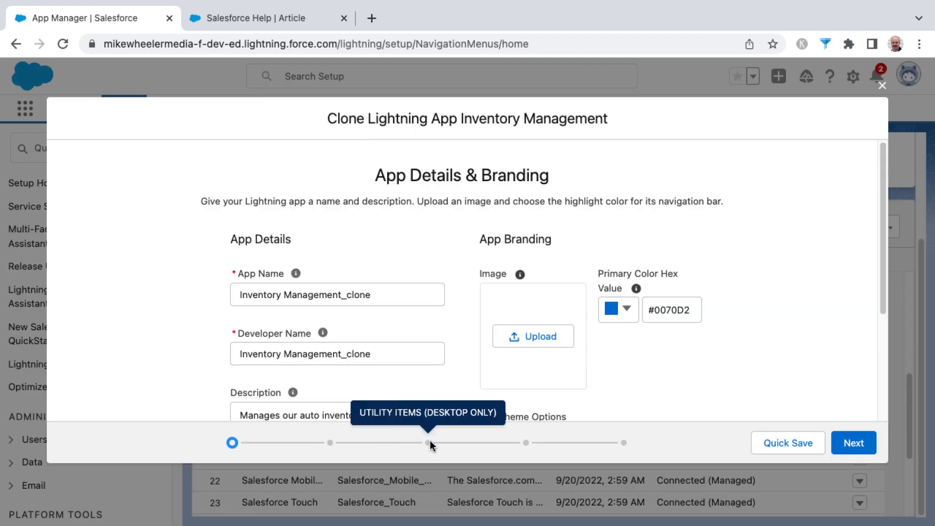
mouse_move(526, 442)
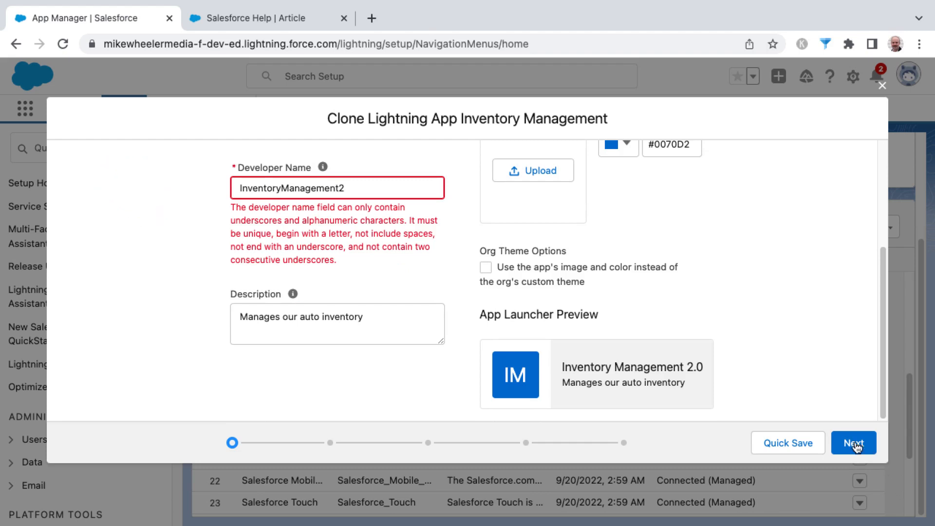
Advance the clone through App Options, Utility Items and Navigation Items to the User Profiles step.
left_click(853, 442)
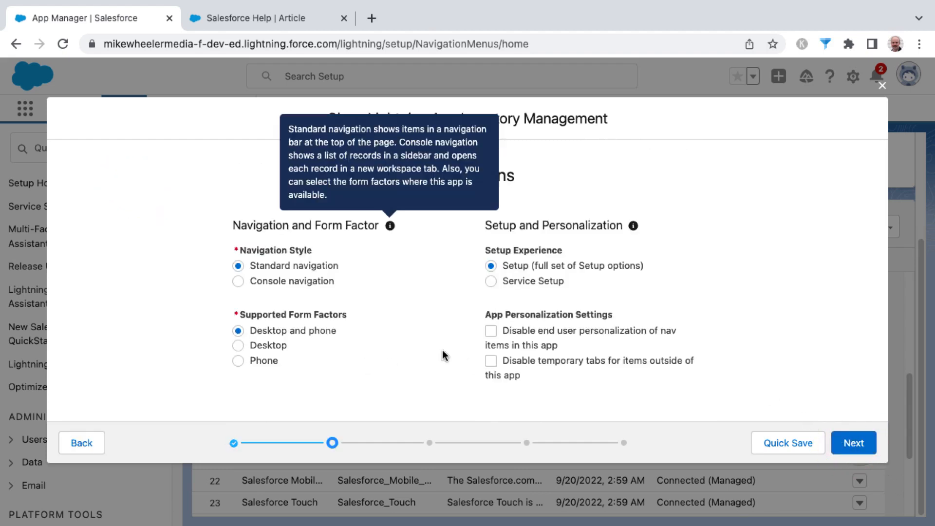
left_click(853, 442)
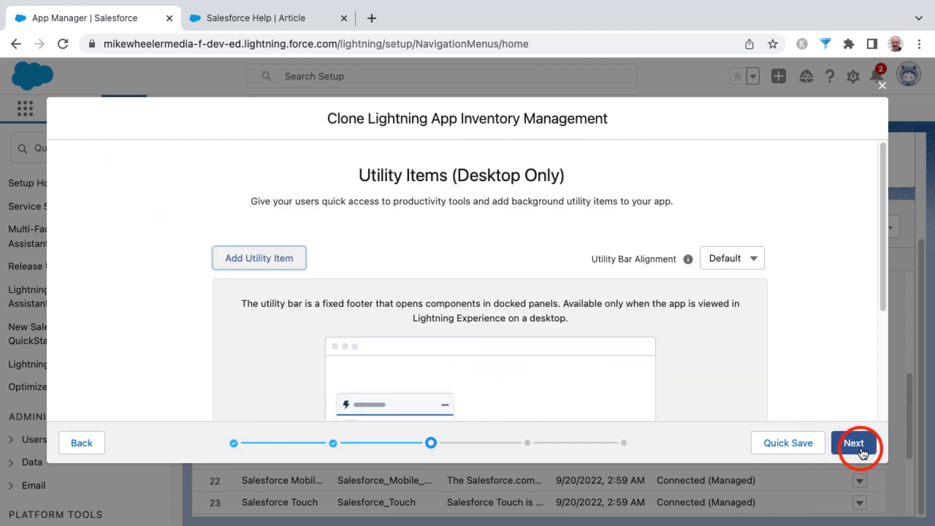
left_click(854, 442)
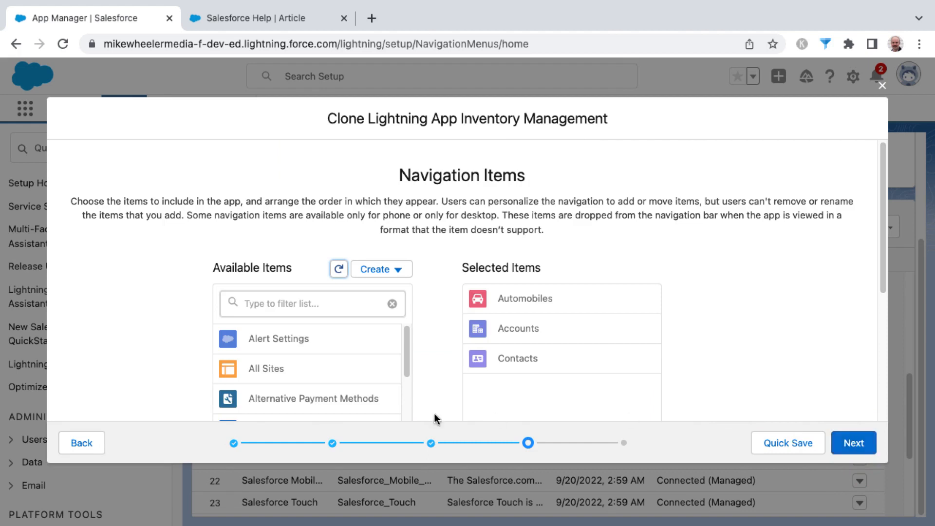
mouse_move(421, 460)
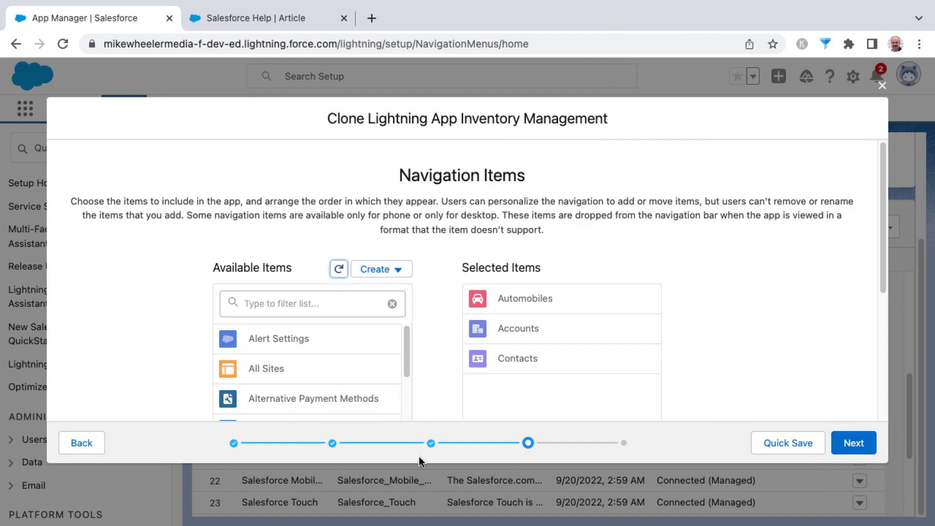
mouse_move(596, 445)
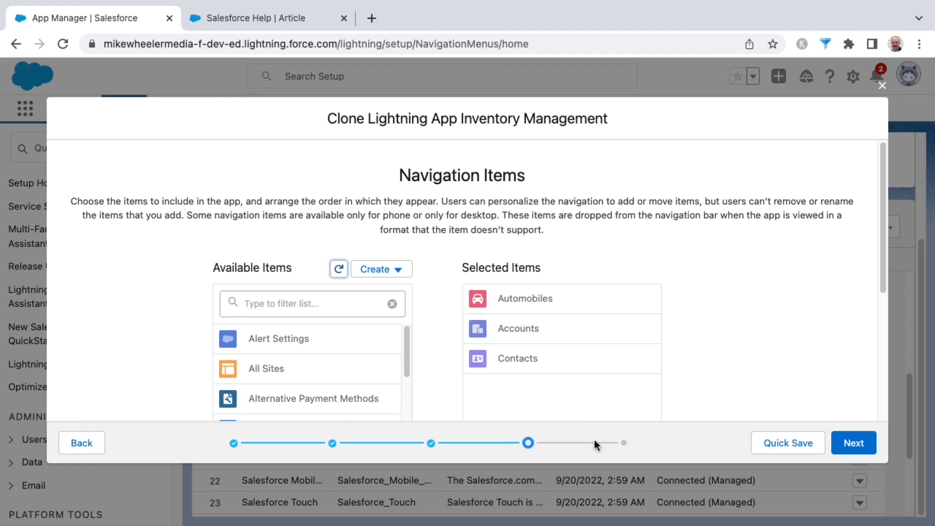
left_click(852, 442)
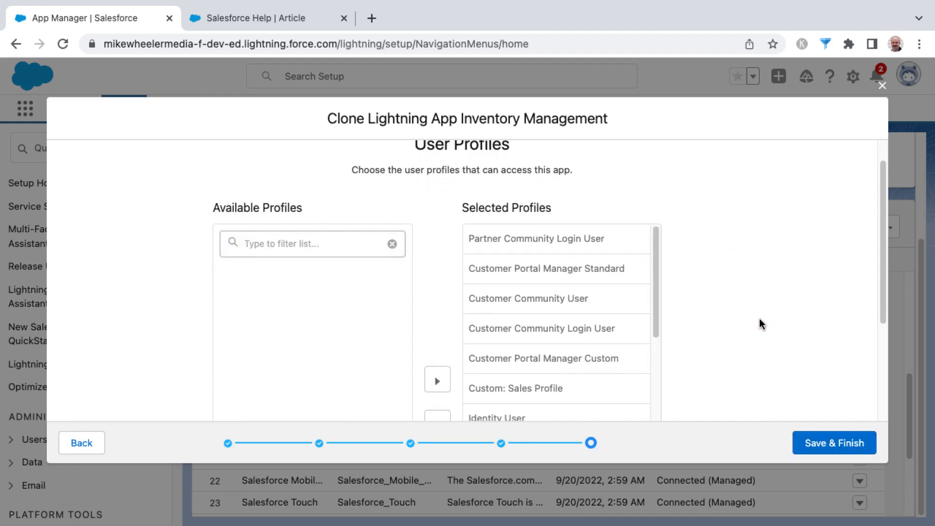
mouse_move(766, 338)
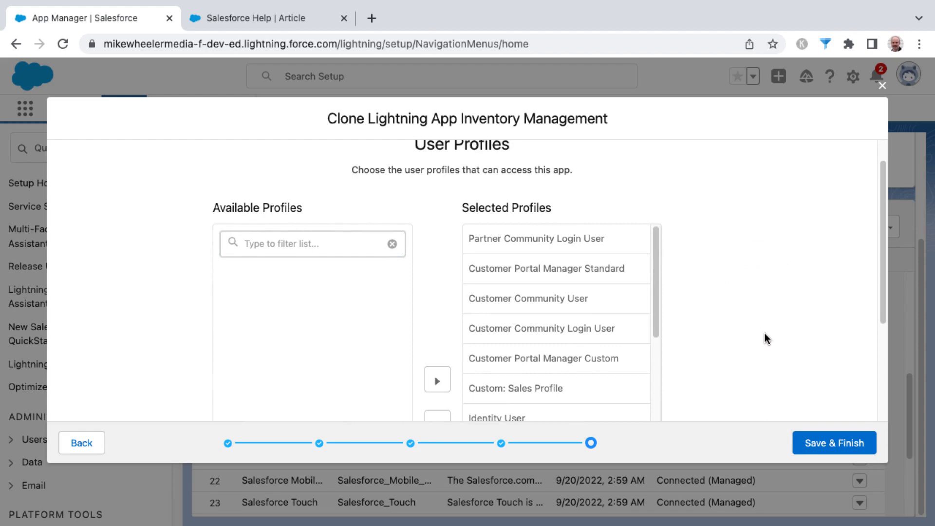
left_click(833, 442)
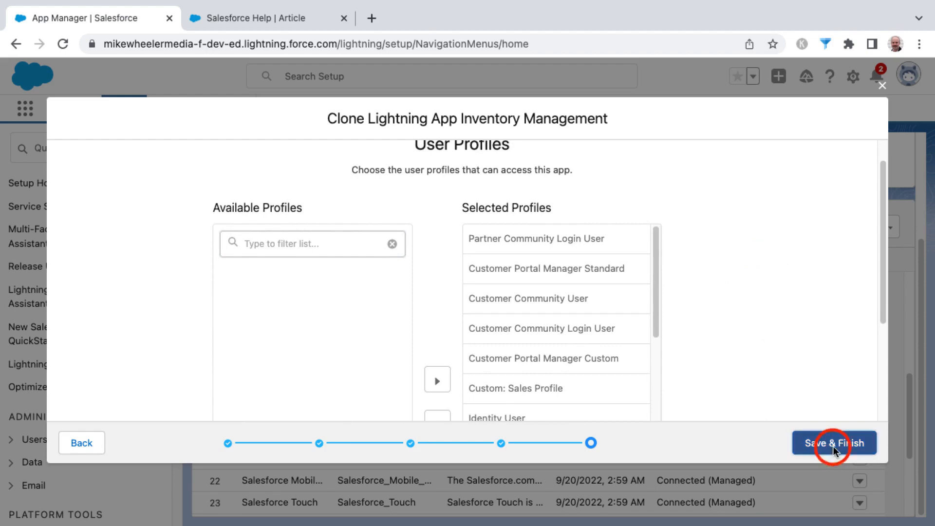
Save & Finish the clone so Inventory Management 2.0 appears as the 31st app in the list.
left_click(834, 442)
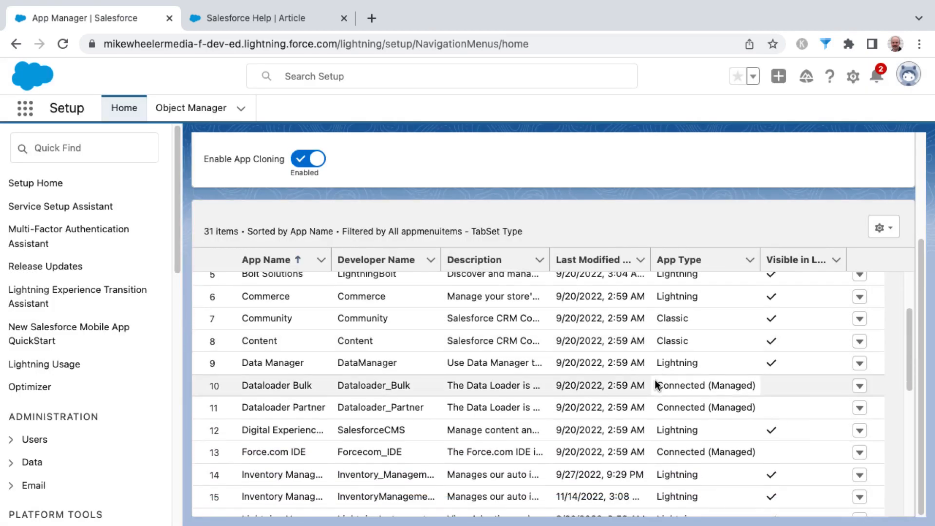
scroll("down", 3)
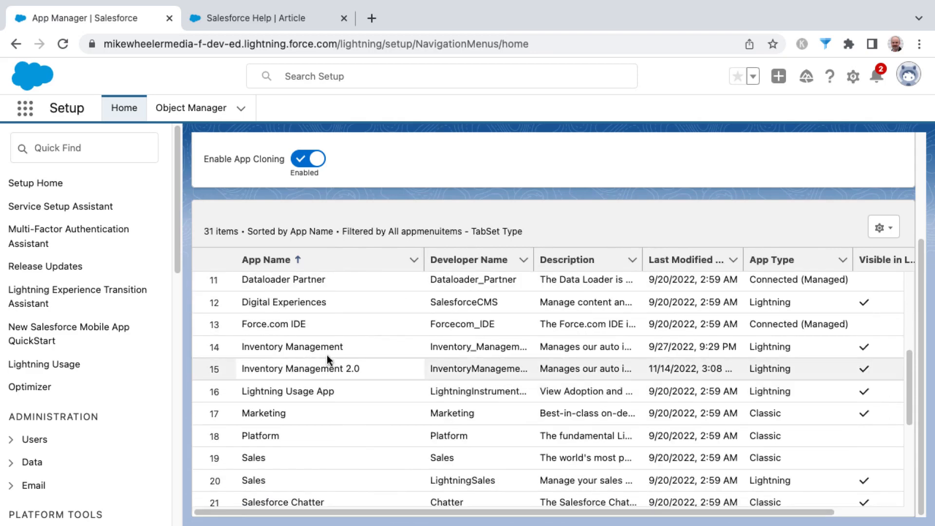
mouse_move(327, 363)
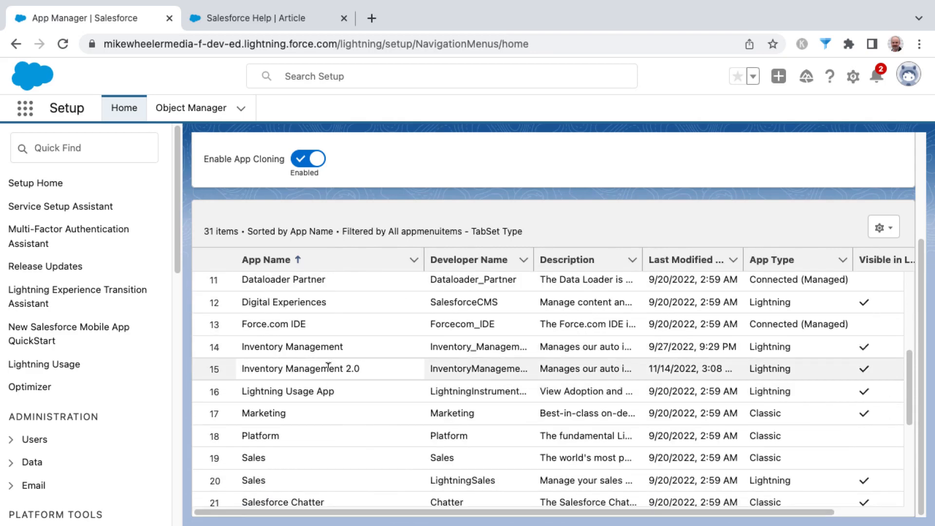
mouse_move(358, 351)
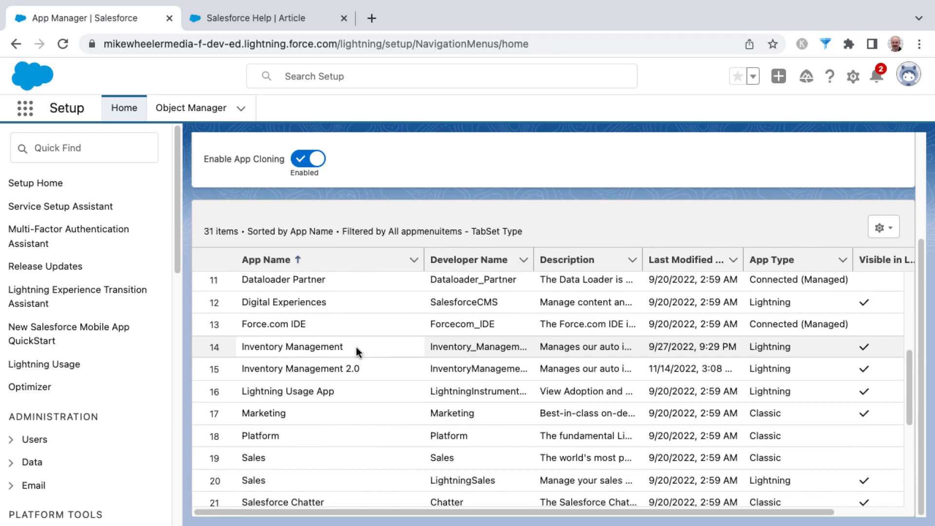
mouse_move(768, 331)
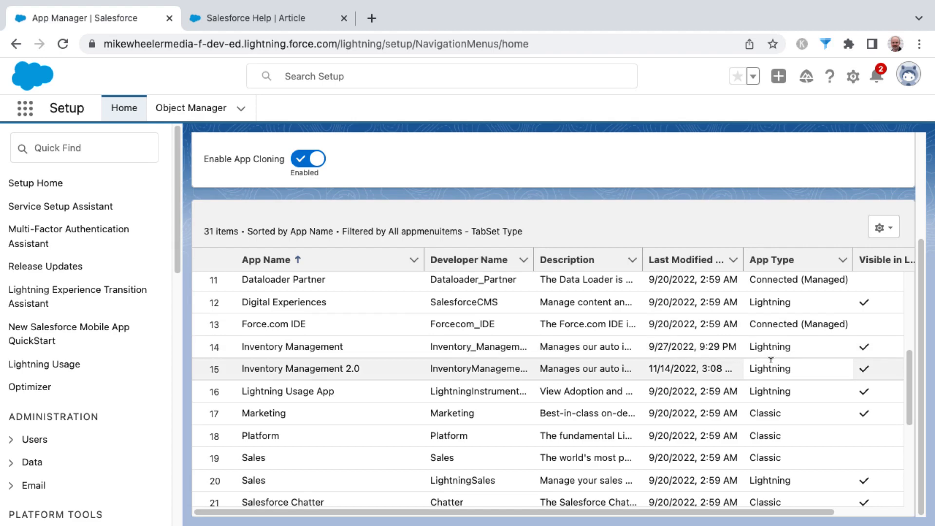
mouse_move(769, 424)
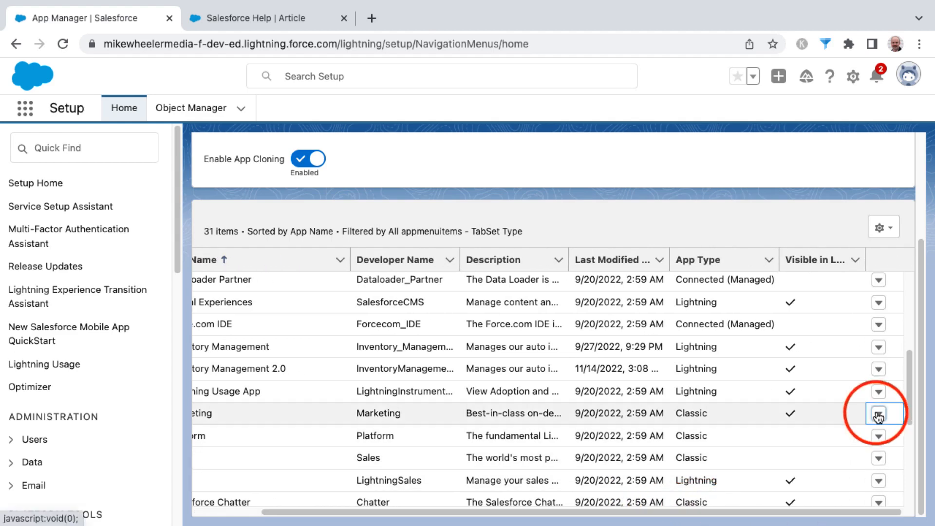
Dismiss the Marketing app's action menu and switch Enable App Cloning back to Disabled.
left_click(877, 414)
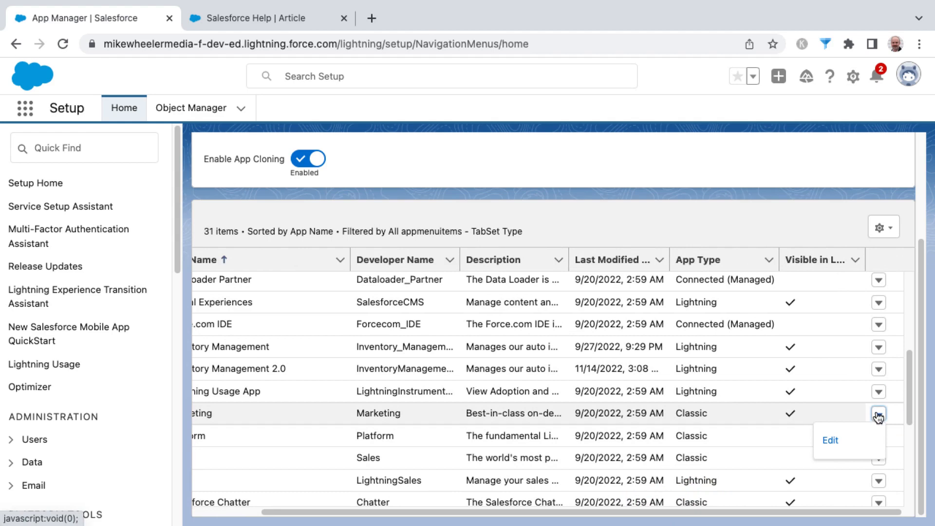
left_click(877, 349)
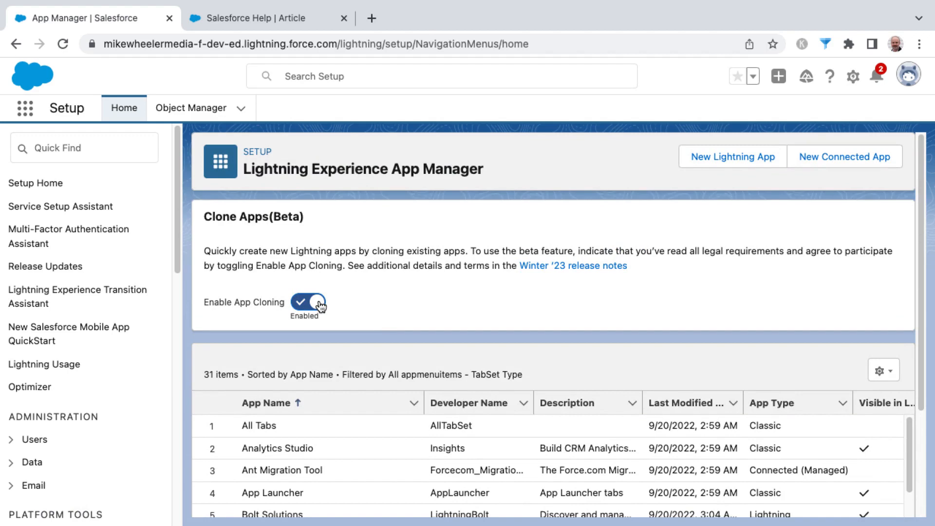
left_click(307, 303)
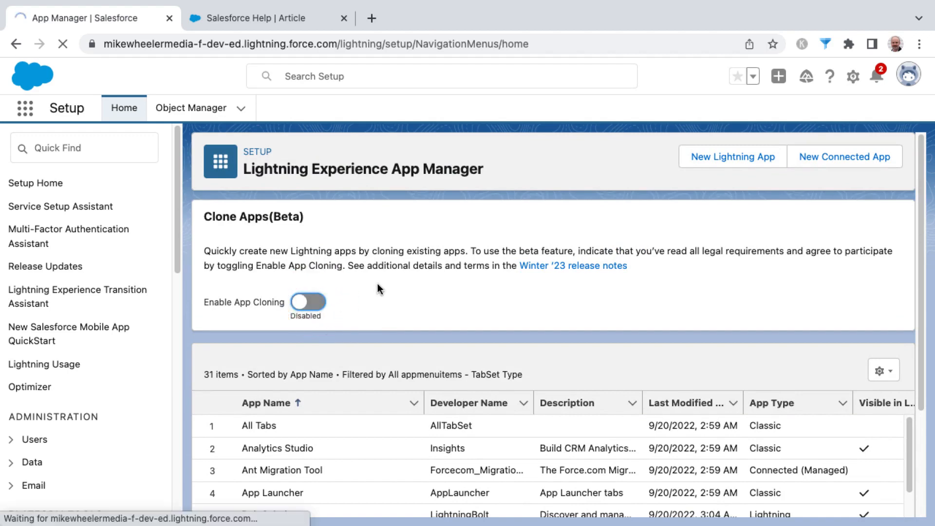